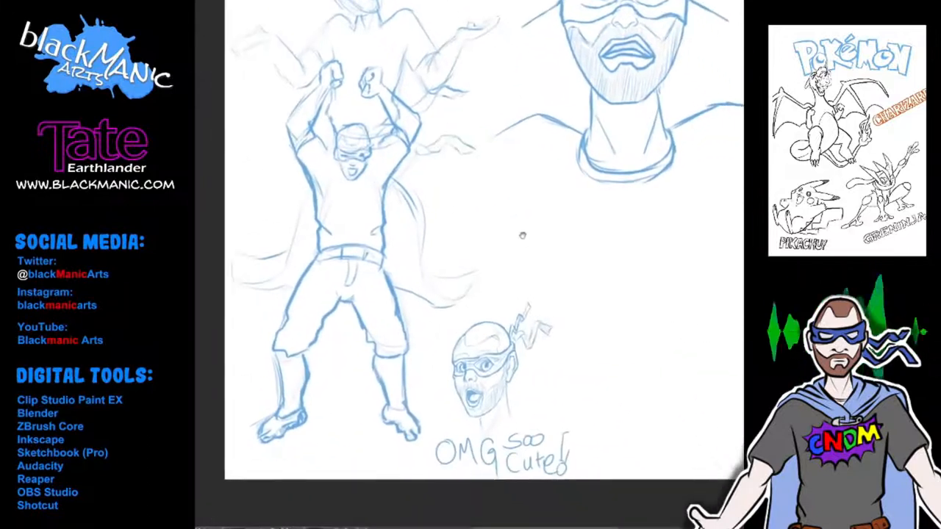
# - Scroll down Blackmanic.com to reach the Tate Earthlander comic pages
pyautogui.scroll(-3)
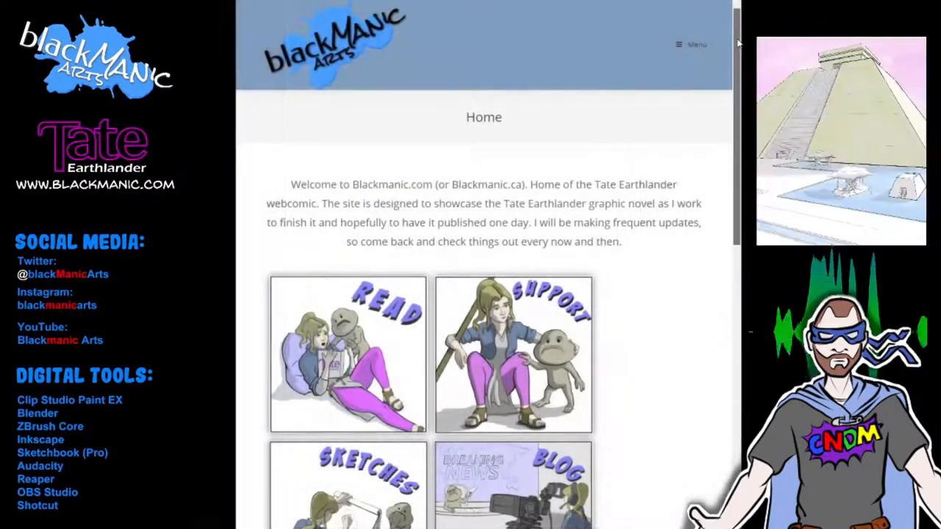
pyautogui.scroll(-3)
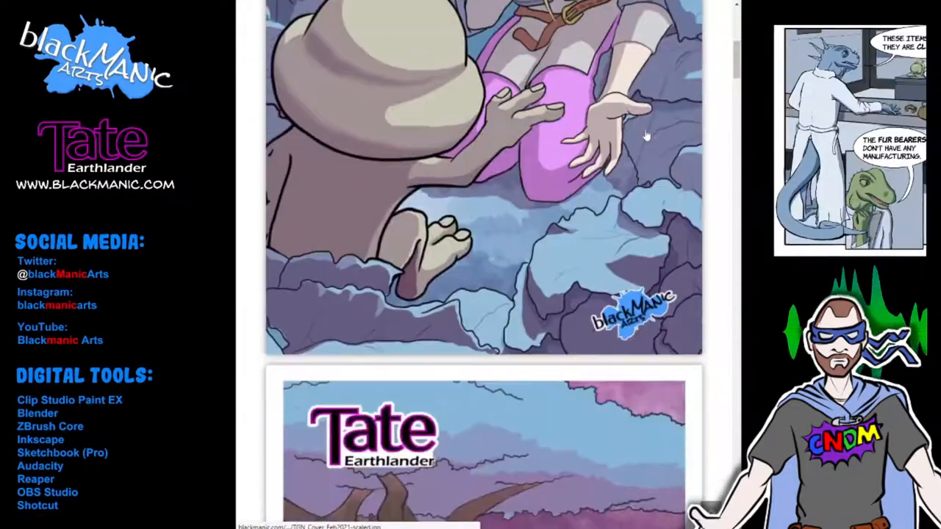
pyautogui.scroll(-3)
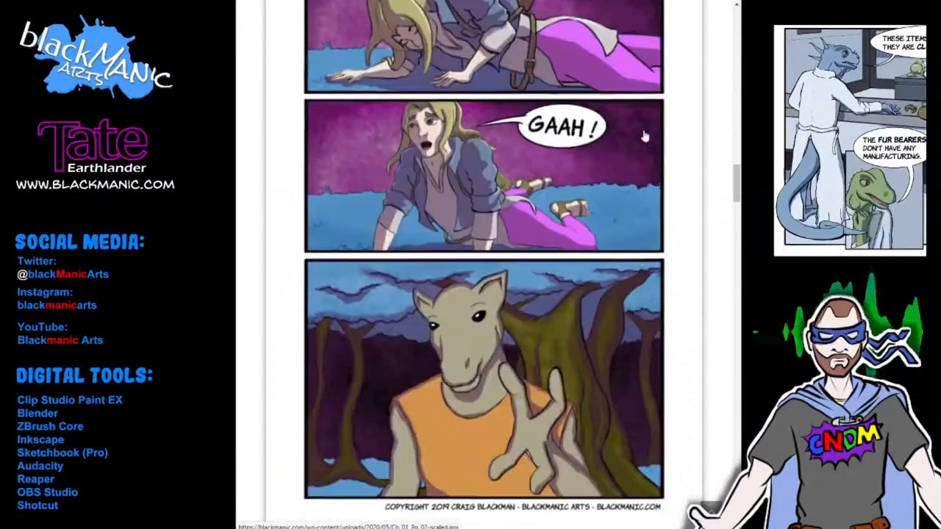
pyautogui.scroll(-3)
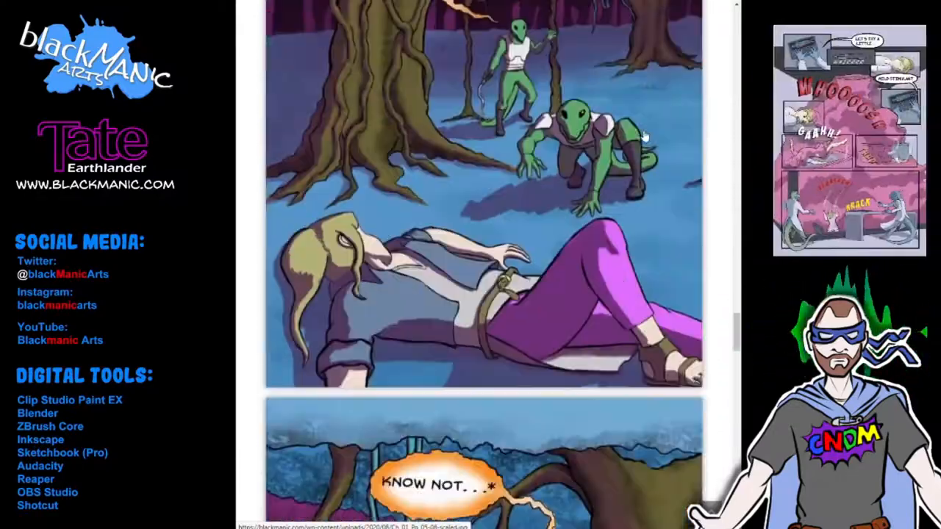
pyautogui.scroll(-3)
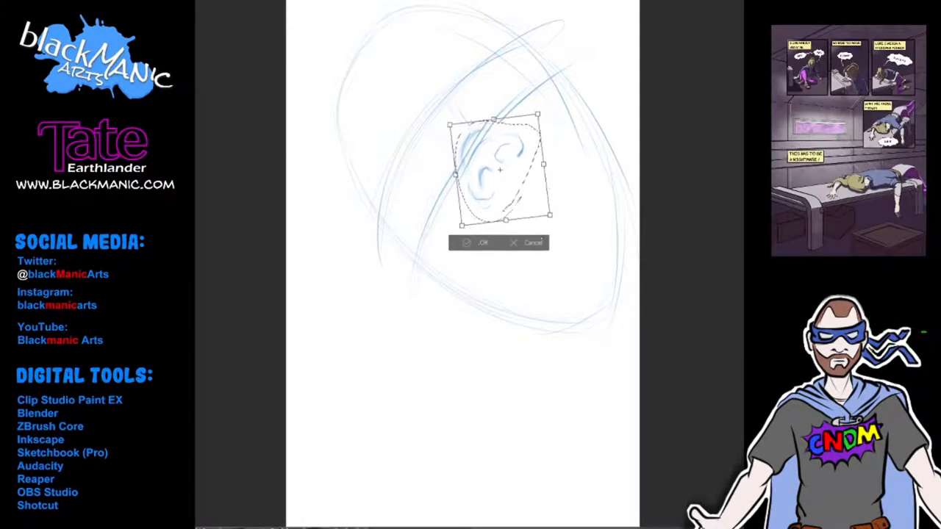
pyautogui.click(466, 243)
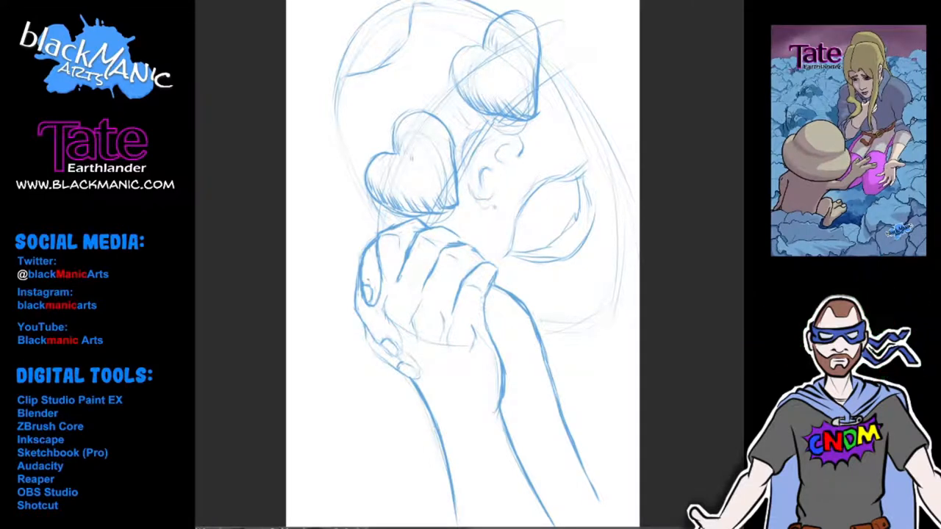
pyautogui.moveTo(478, 117); pyautogui.dragTo(471, 213)
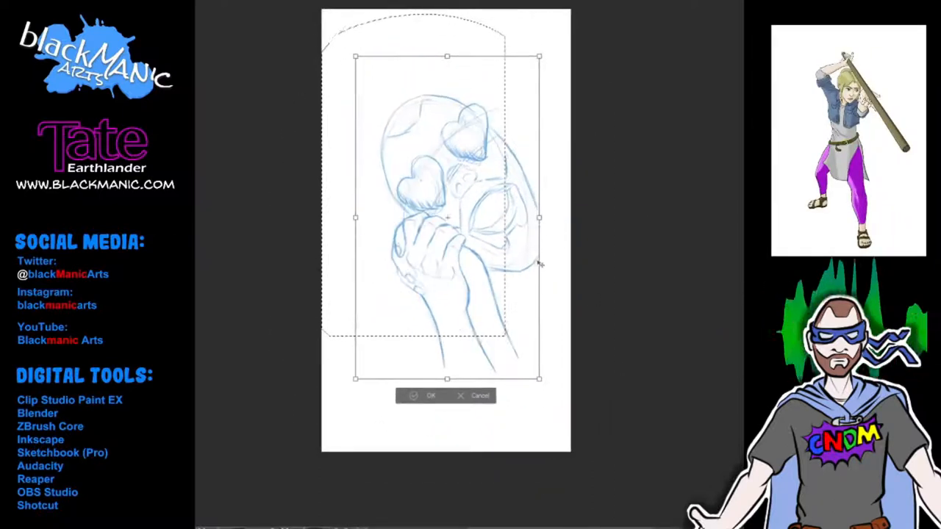
# - Commit the smaller sketch size so the mouth, jaw and neck can be roughed in
pyautogui.click(431, 395)
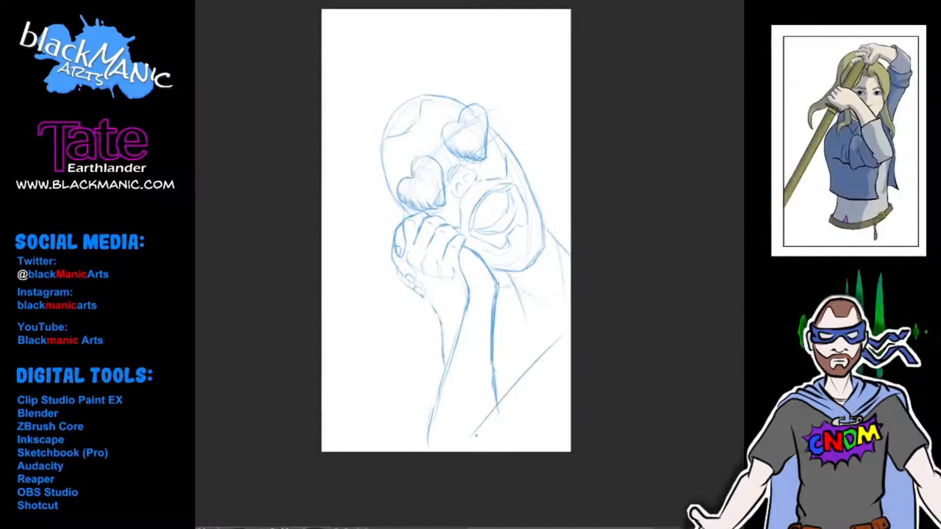
# - Lasso the whole face sketch, scale it narrower, reposition it and commit the transform
pyautogui.moveTo(567, 331); pyautogui.dragTo(478, 430)
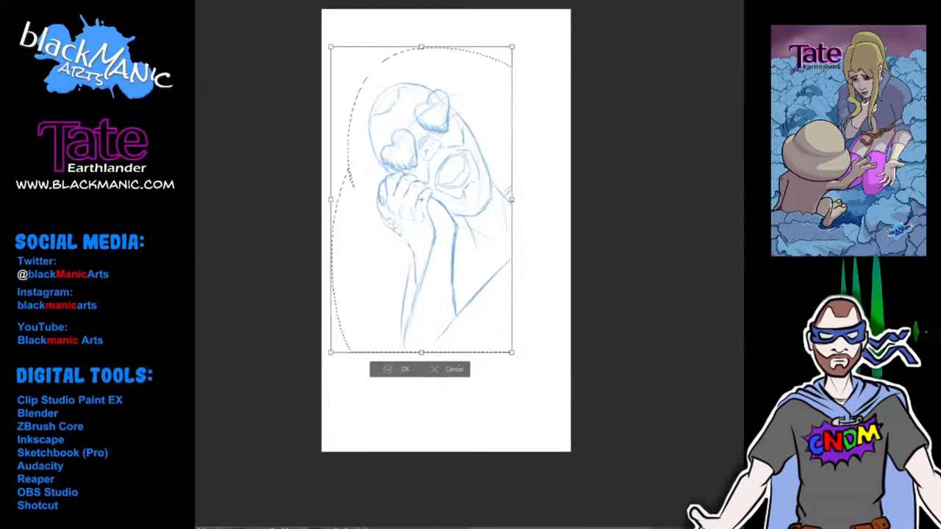
pyautogui.click(405, 369)
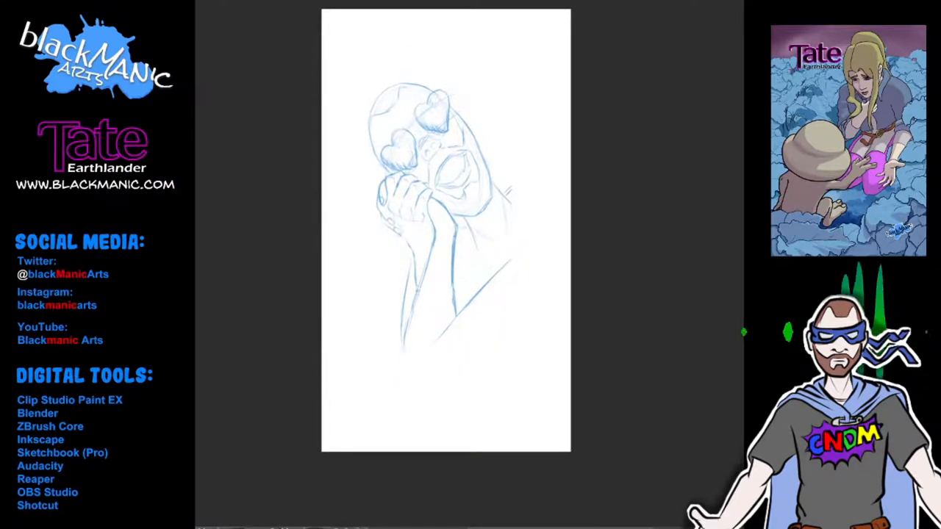